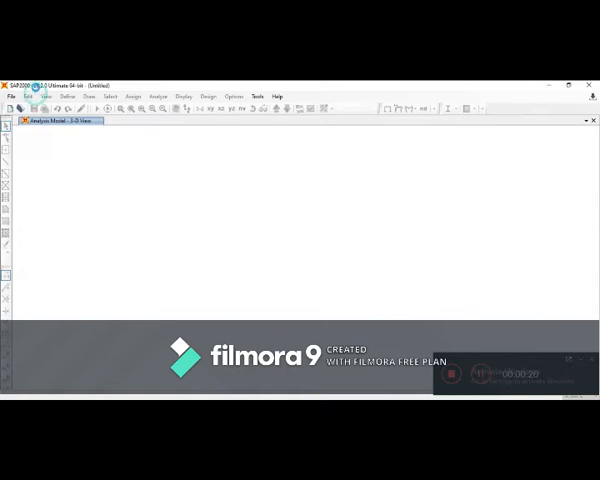
Step: Start a new model from the 3D Frames template with default grid settings
left_click(12, 108)
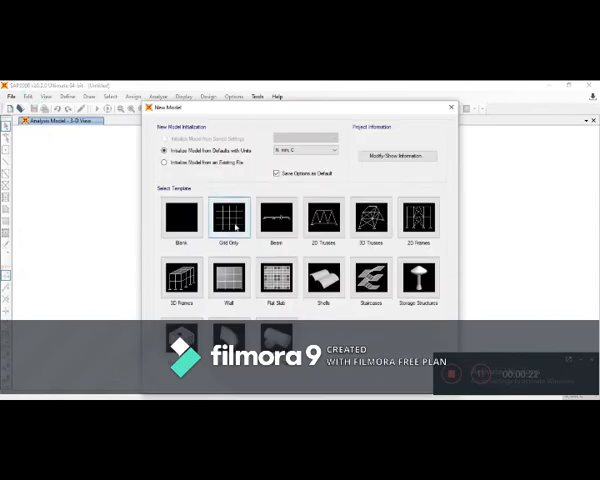
left_click(228, 216)
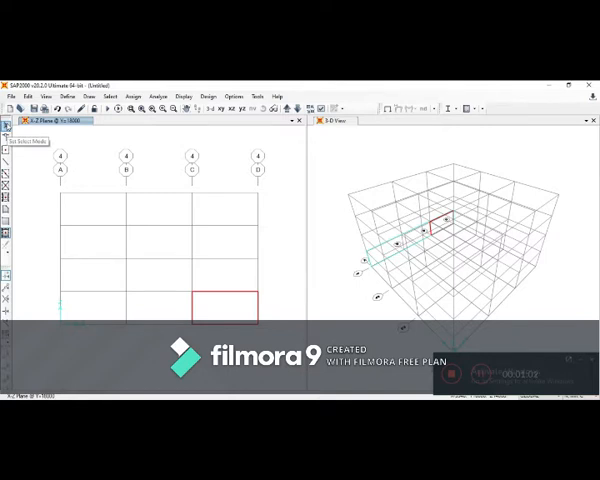
mouse_move(256, 260)
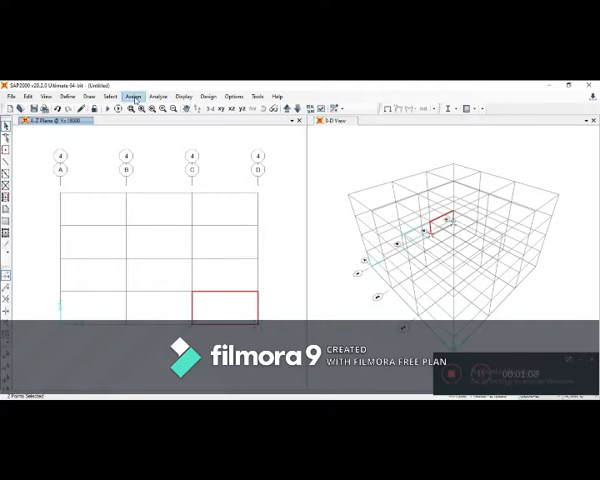
Step: Restrain the joint against Translation 1 (X) and add a new load pattern of the chosen type
left_click(132, 96)
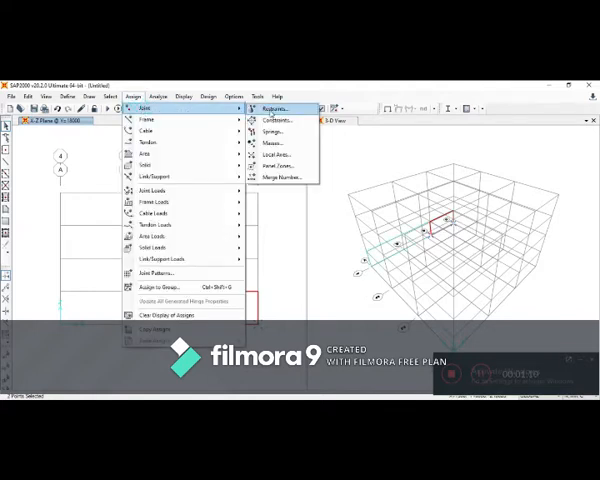
left_click(272, 108)
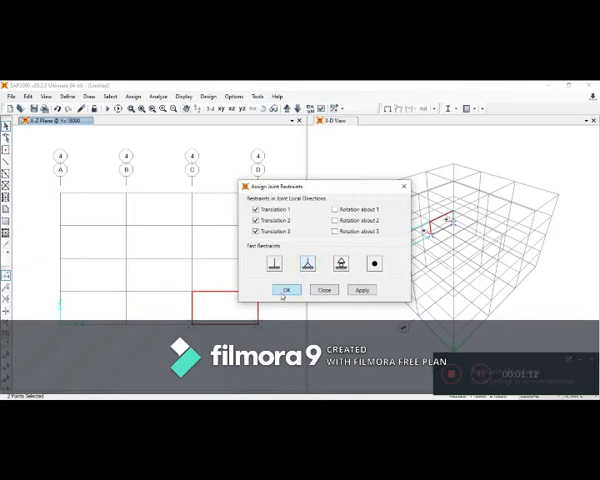
left_click(286, 290)
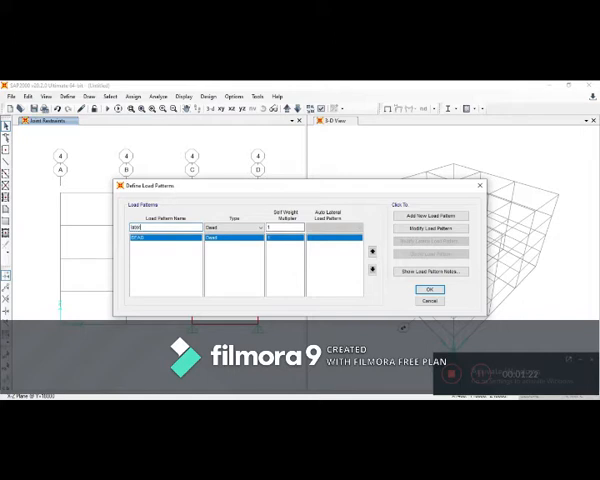
left_click(258, 228)
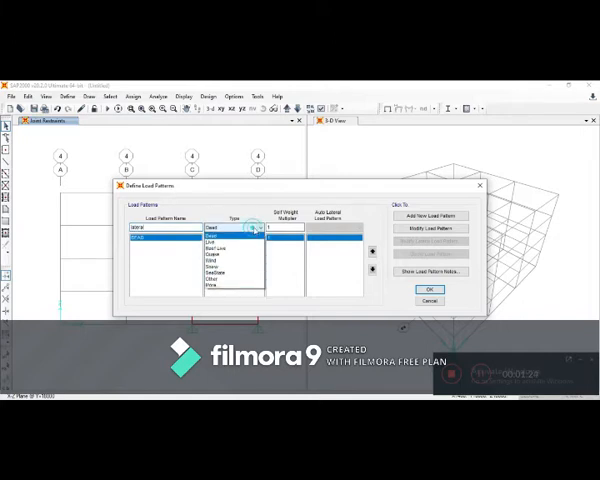
left_click(218, 228)
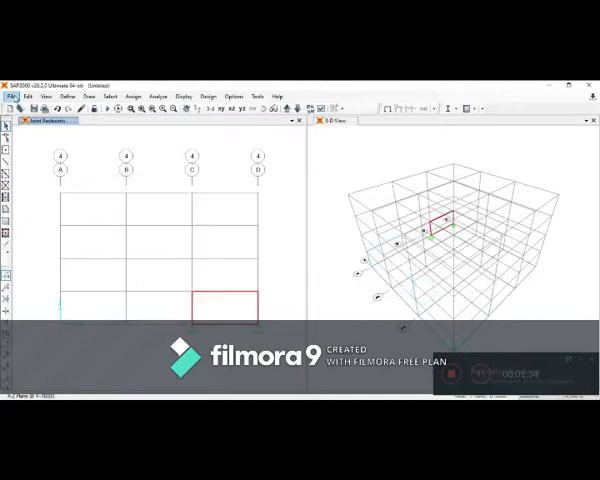
Step: Define a linear-ramp time history function imported from a data file on disk
left_click(68, 96)
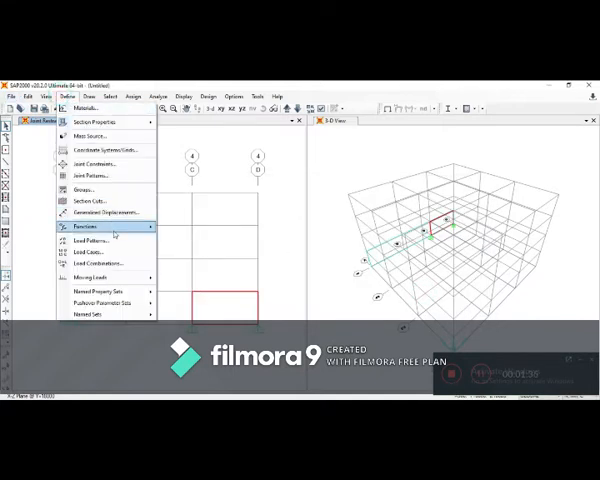
left_click(88, 226)
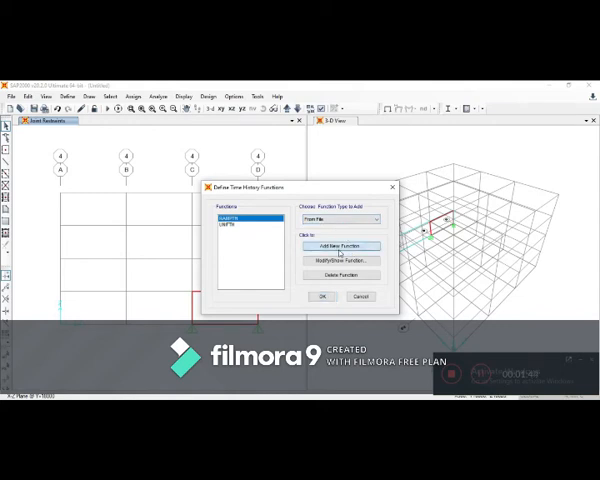
left_click(340, 244)
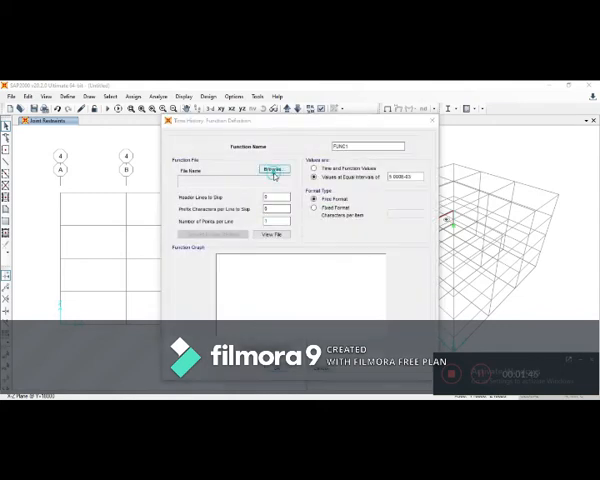
left_click(272, 168)
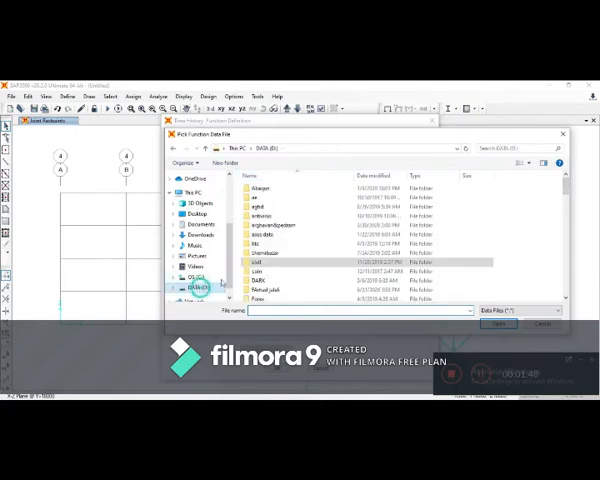
scroll("down", 3)
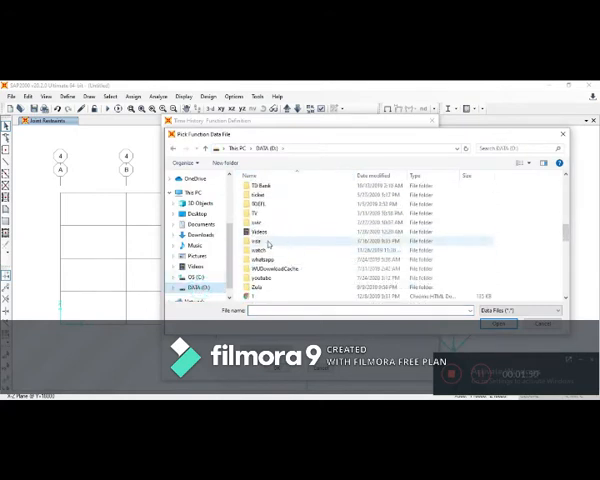
double_click(258, 240)
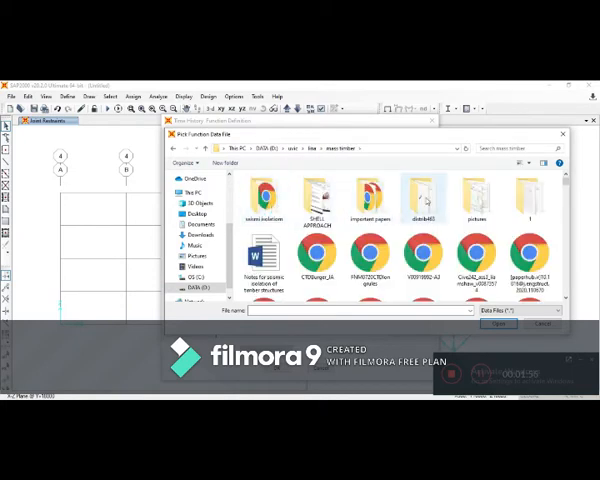
mouse_move(422, 196)
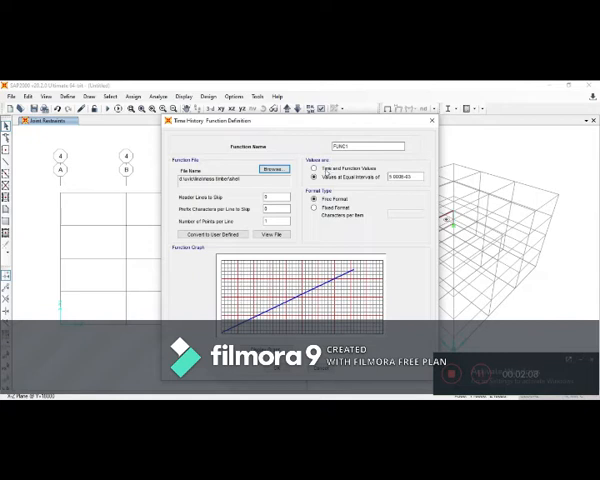
left_click(312, 176)
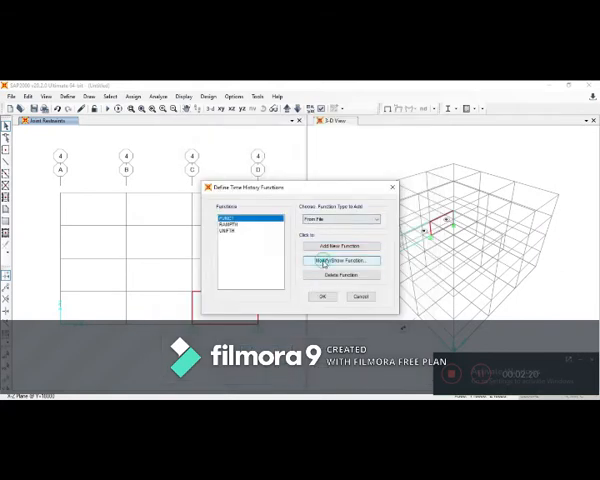
left_click(340, 260)
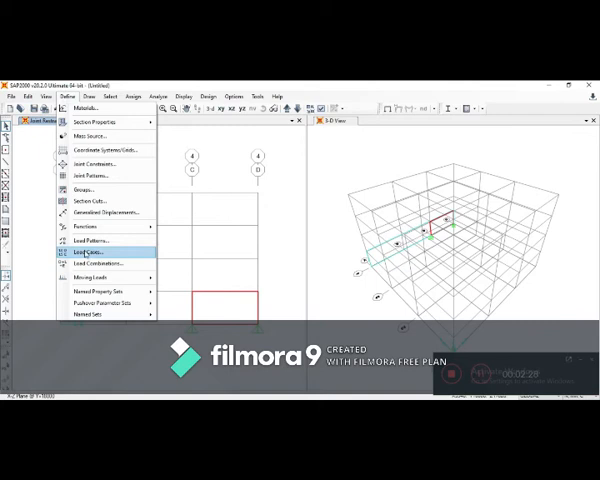
Step: Change the selected load case type from Static to Time History
left_click(96, 252)
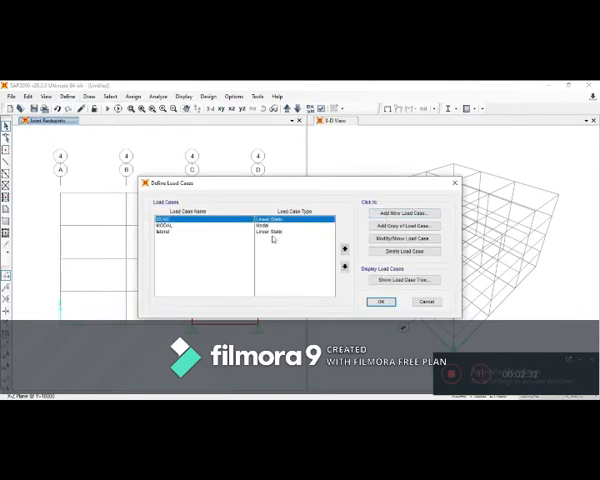
left_click(170, 236)
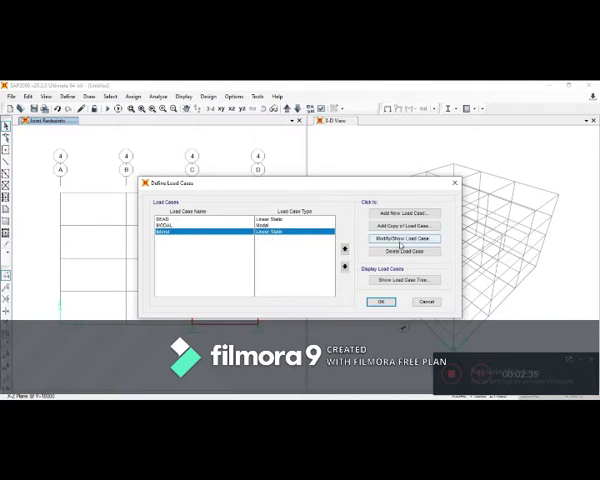
left_click(404, 238)
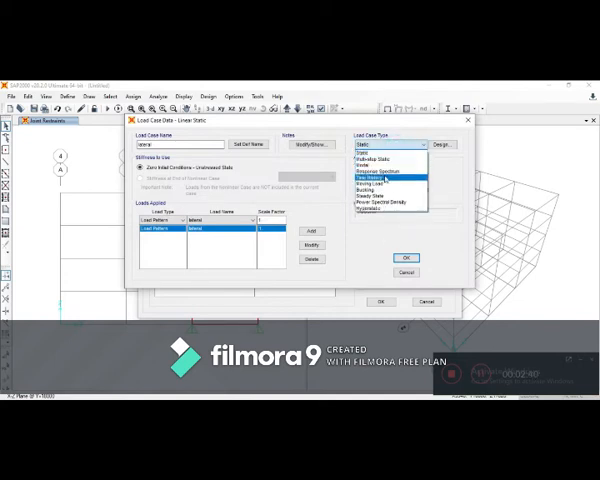
left_click(384, 176)
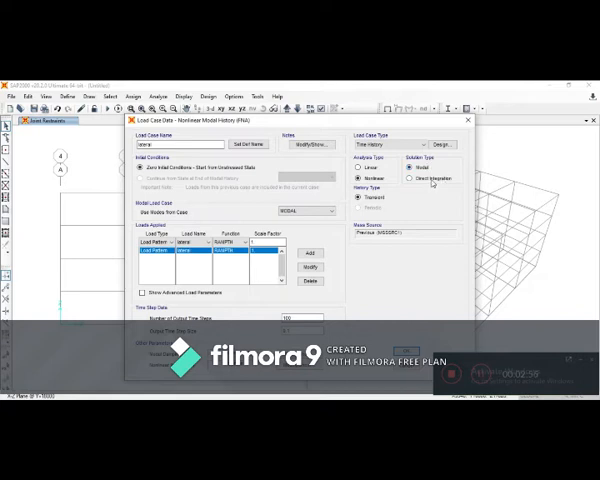
Step: Set the nonlinear direct-integration case to 420 output time steps
left_click(412, 178)
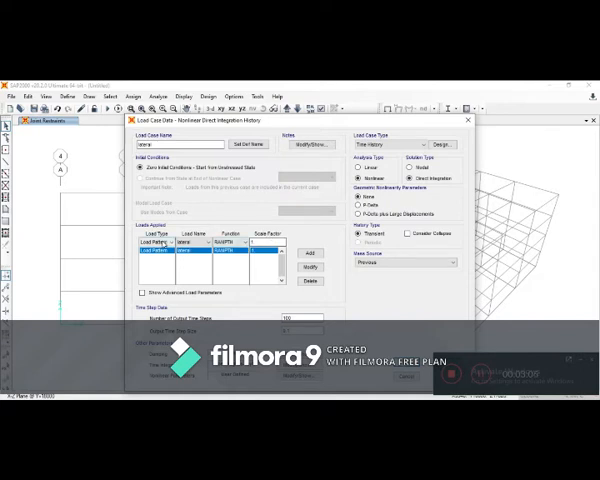
left_click(196, 242)
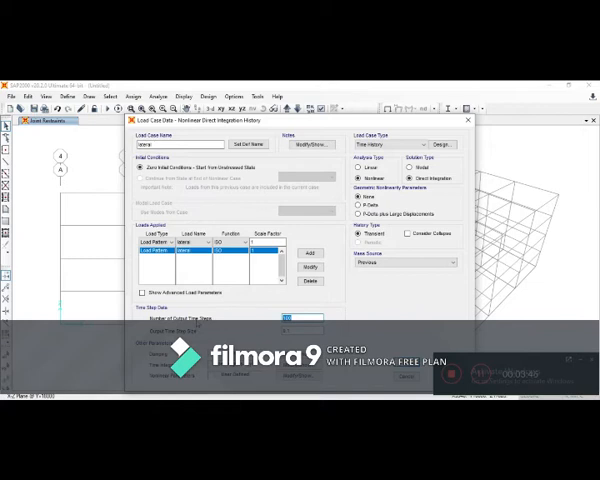
type("420")
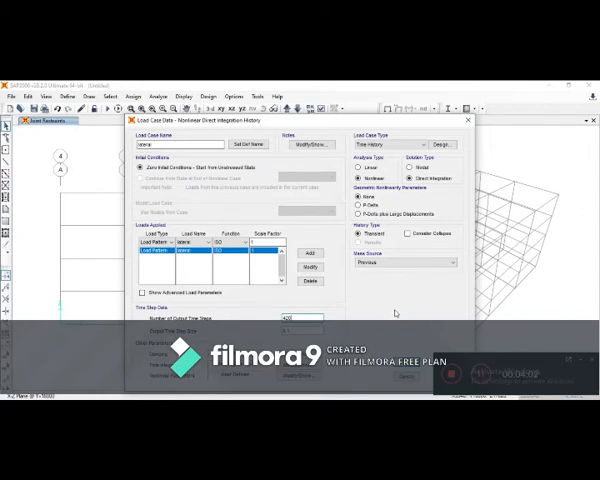
Step: Accept the Load Case Data and return to the Define Load Cases list
left_click(380, 302)
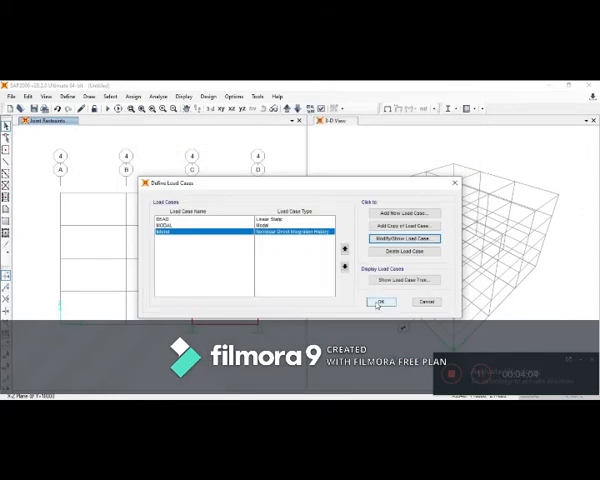
Step: Close Define Load Cases and return to the frame model
left_click(380, 304)
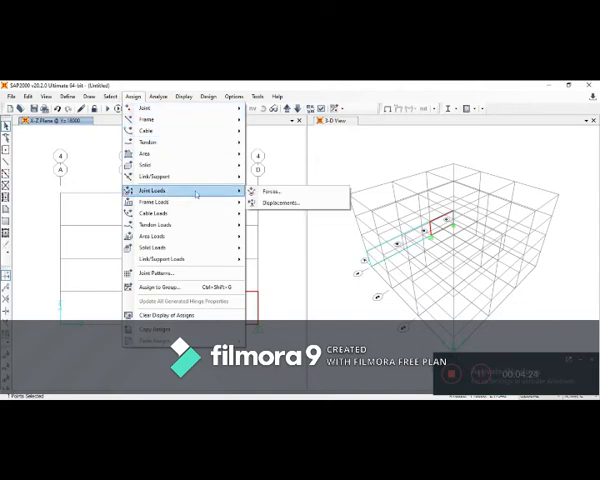
Step: Assign a ground displacement to the lower joint and list the load cases to run
left_click(288, 200)
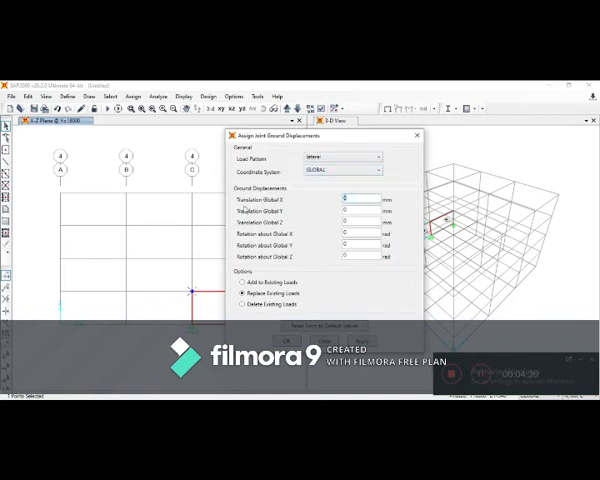
left_click(350, 200)
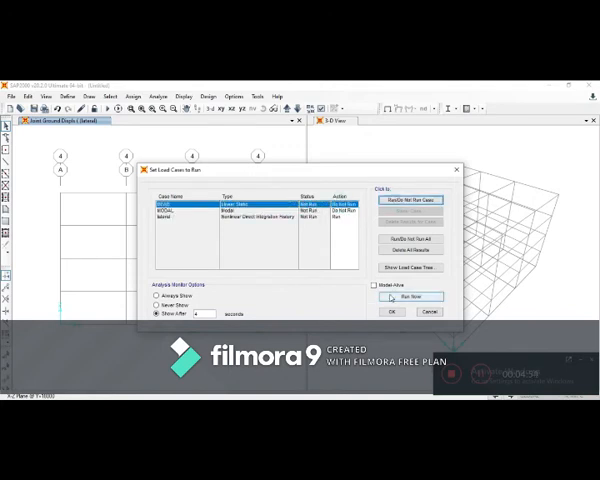
Step: Set the analysis options to Plane Frame and confirm
left_click(412, 296)
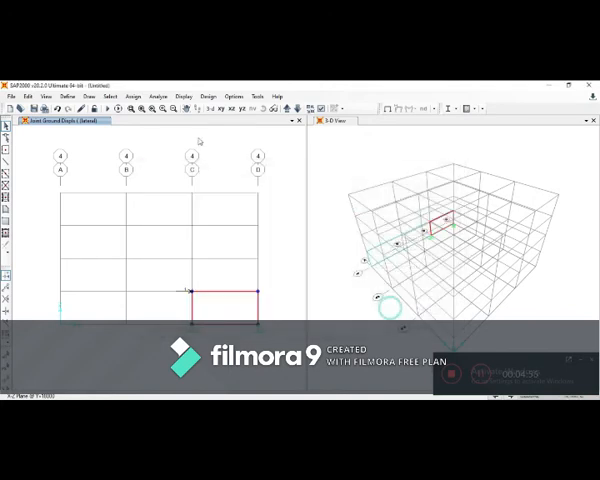
left_click(156, 96)
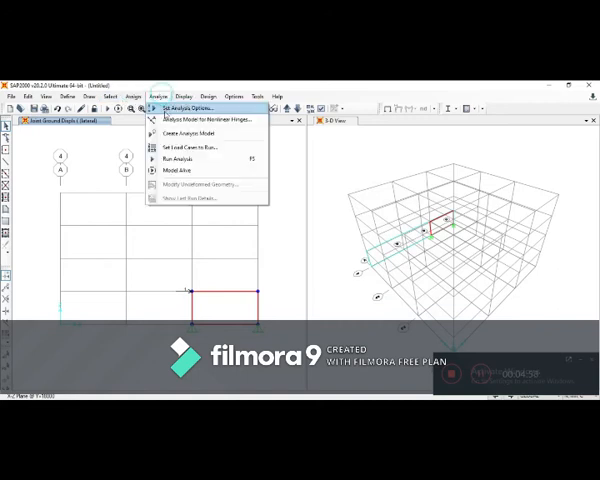
left_click(190, 108)
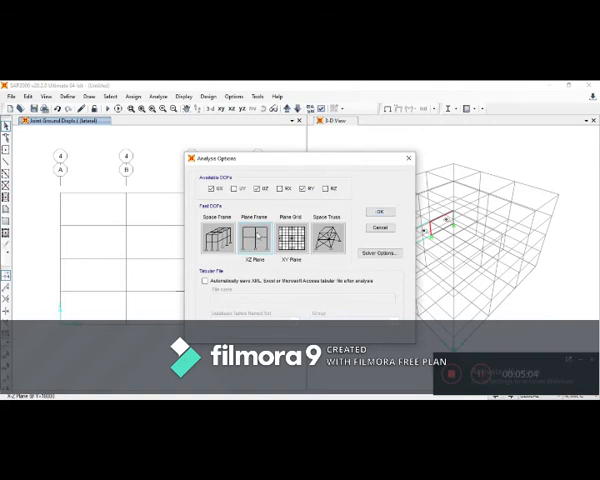
left_click(252, 236)
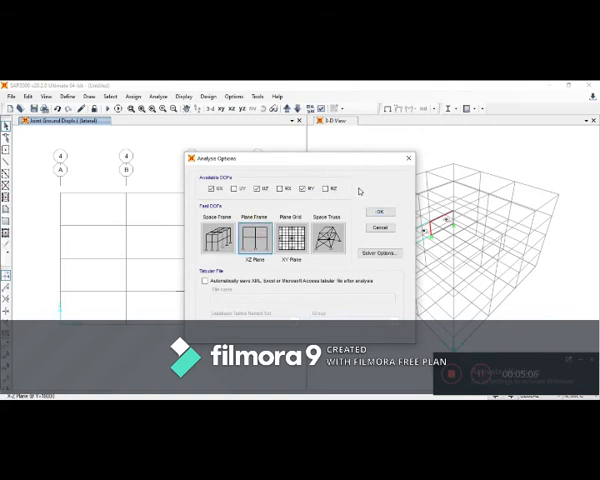
left_click(380, 212)
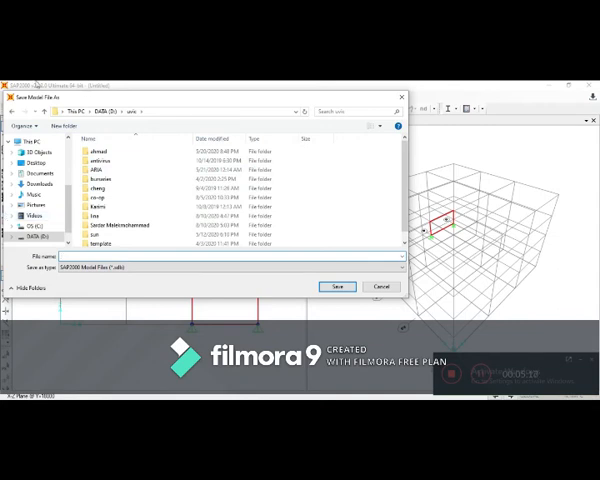
Step: Create a folder named youtube and save the model file inside it
left_click(68, 124)
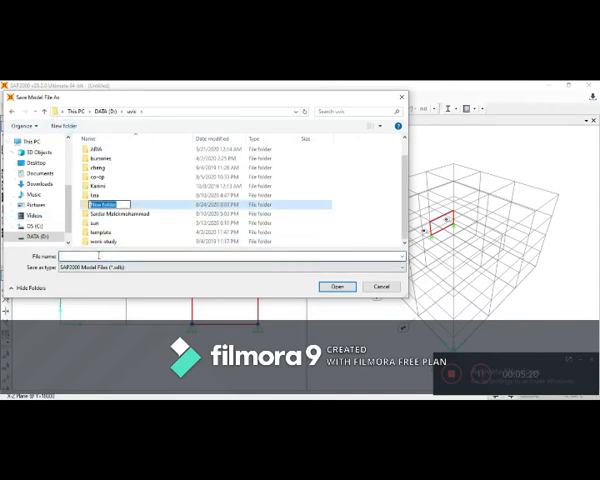
type("youtube")
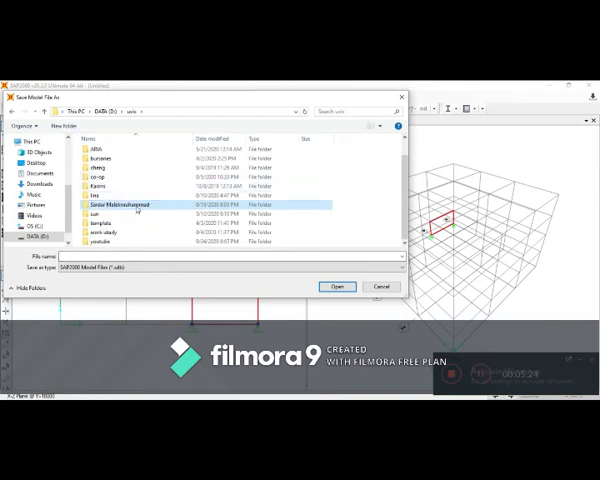
mouse_move(130, 244)
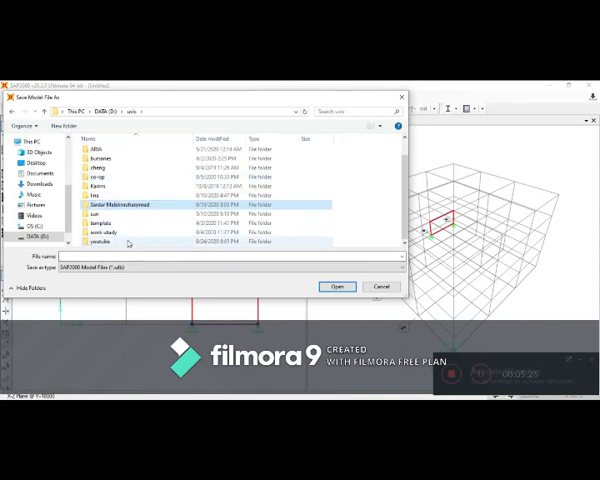
double_click(96, 240)
type("displacement")
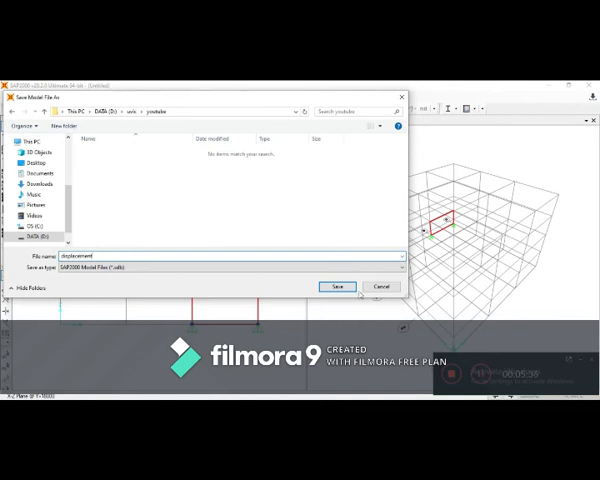
left_click(336, 288)
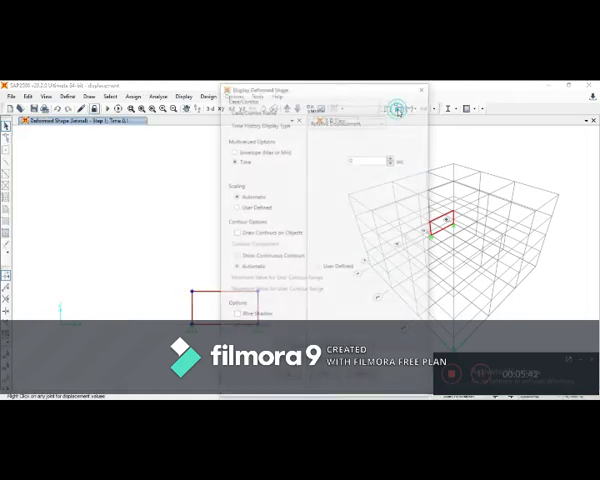
Step: Show the load case's deformed shape, then unlock the model, accepting that results are cleared
left_click(232, 152)
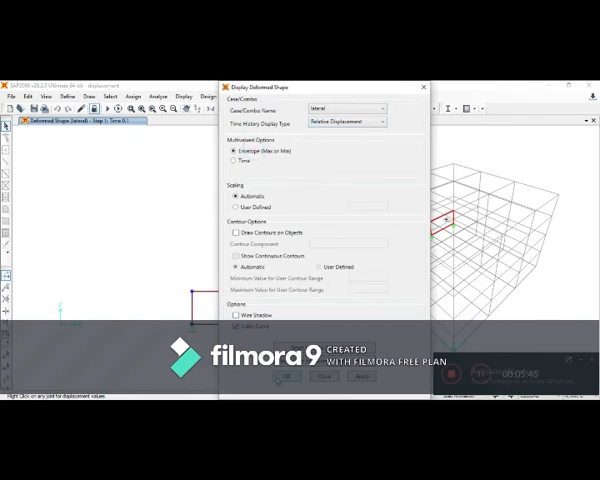
left_click(286, 378)
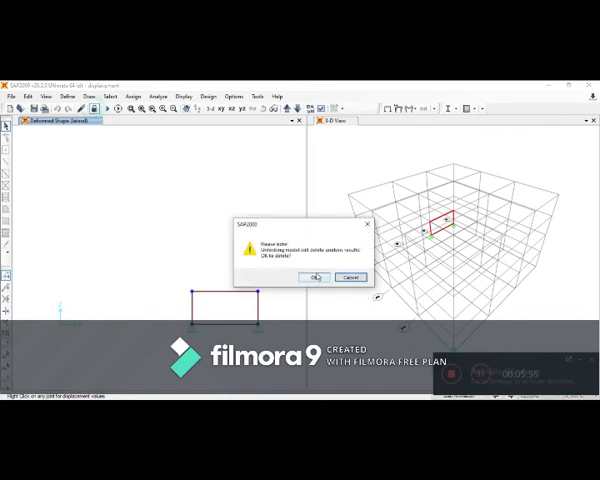
left_click(314, 276)
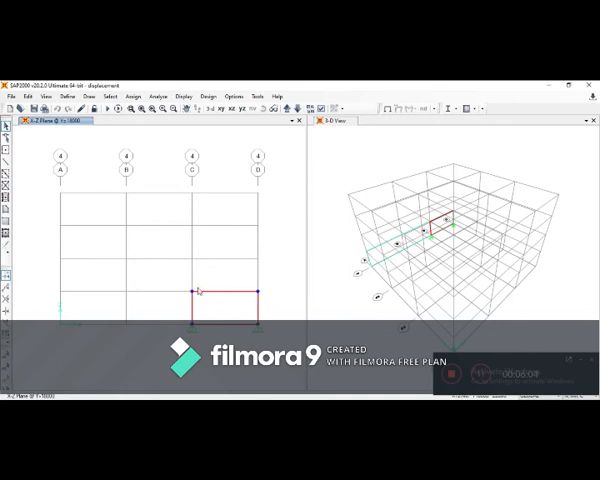
Step: Restrain the lower joint in Translation 1 (X) only and run the analysis again
left_click(192, 292)
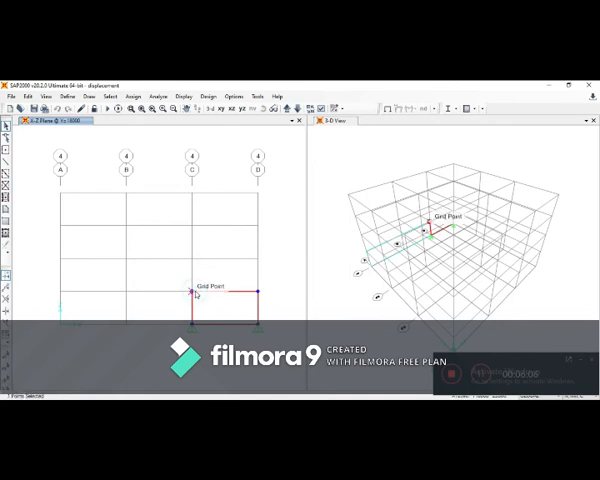
left_click(138, 96)
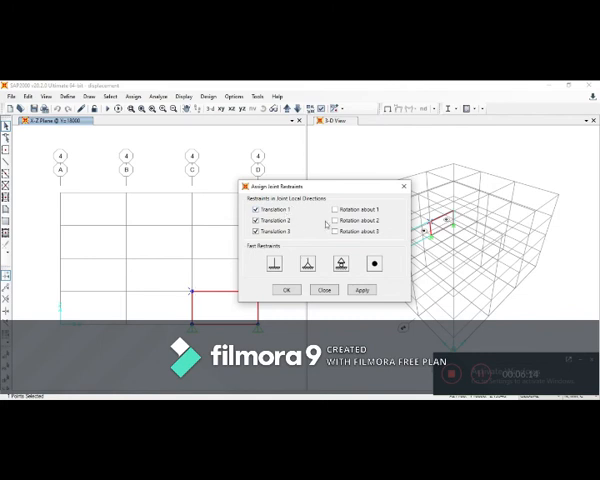
left_click(256, 220)
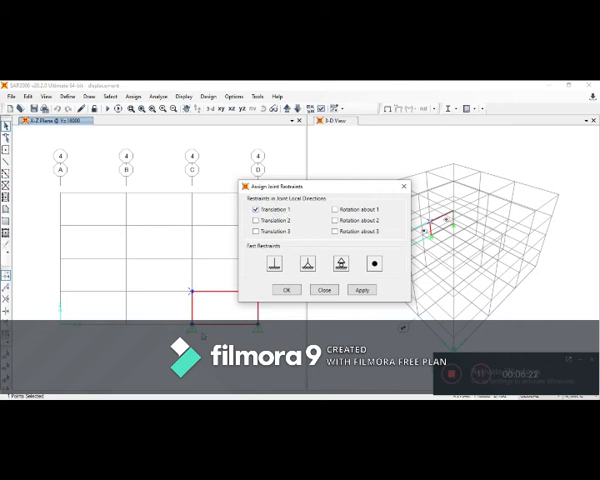
left_click(256, 208)
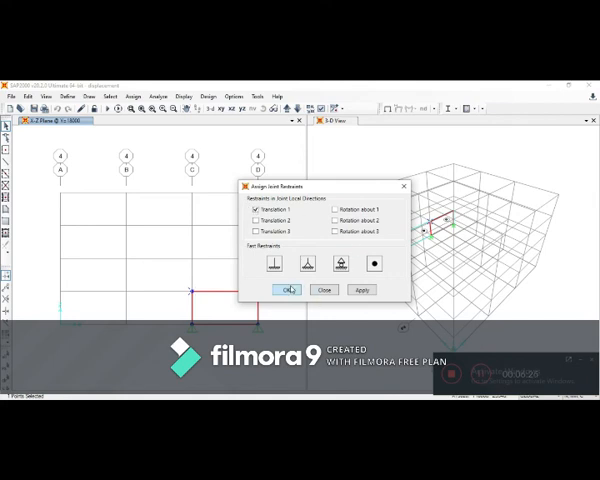
left_click(288, 290)
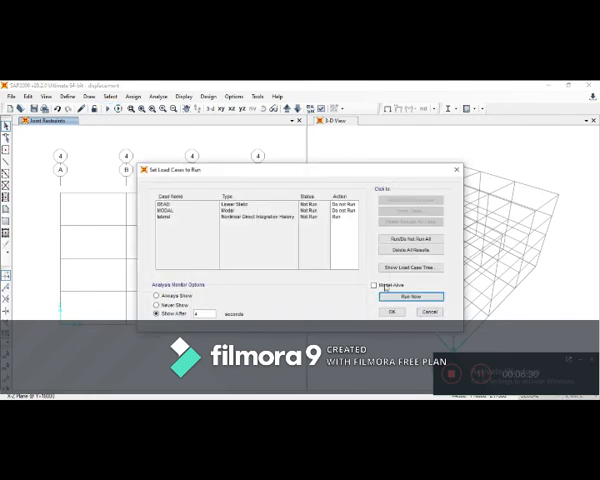
left_click(394, 296)
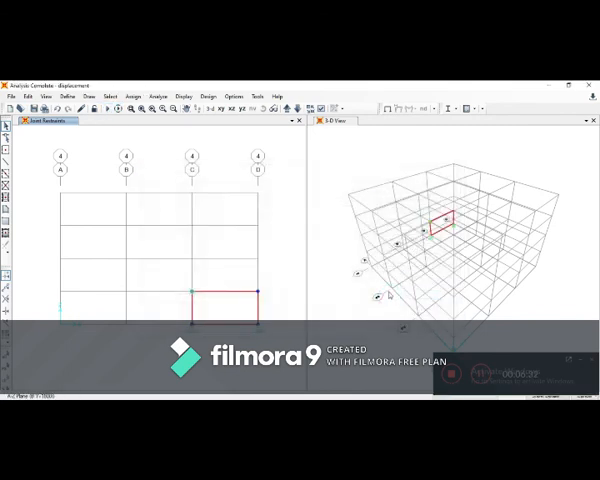